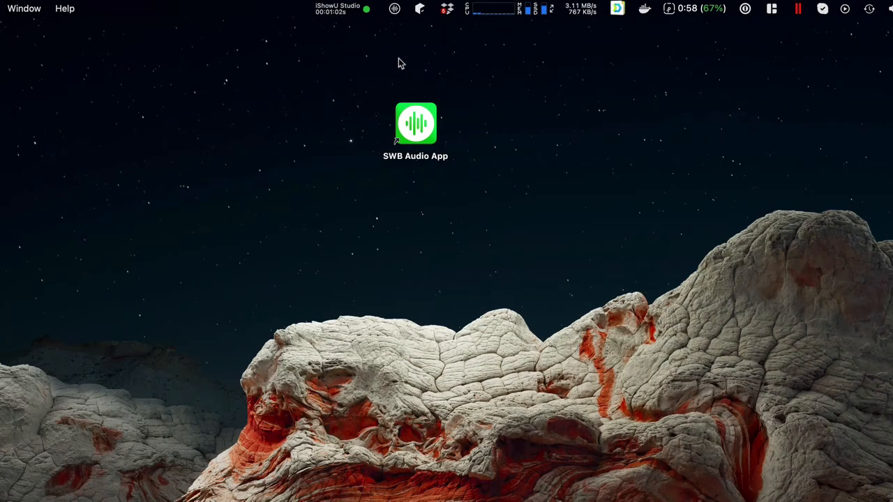
mouse_move(371, 77)
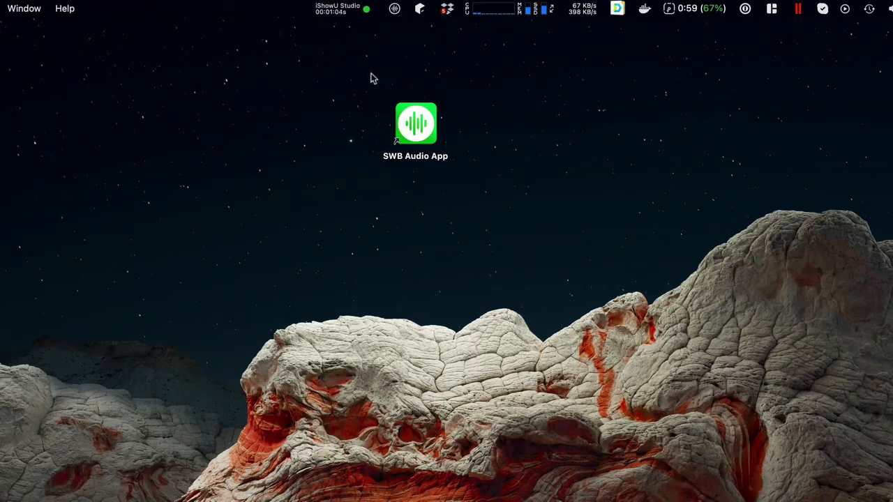
Expand the Options list in the SWB Audio menu-bar panel (version 1.0.0).
left_click(392, 8)
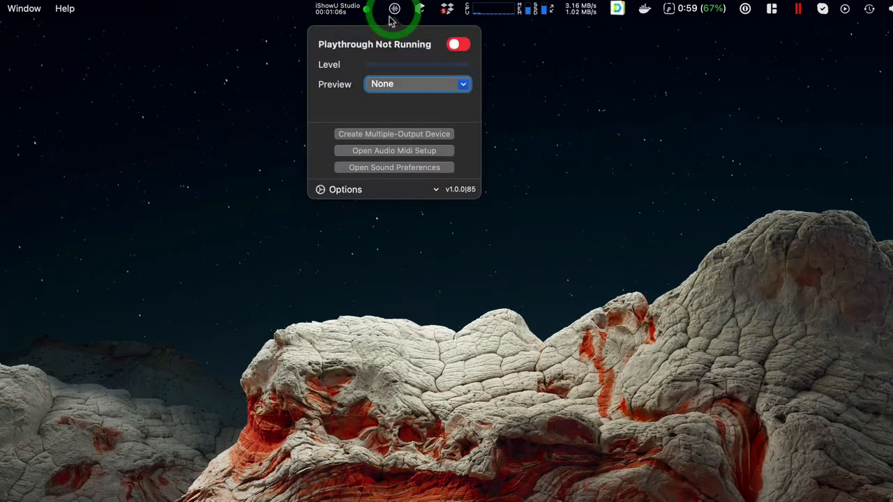
left_click(345, 189)
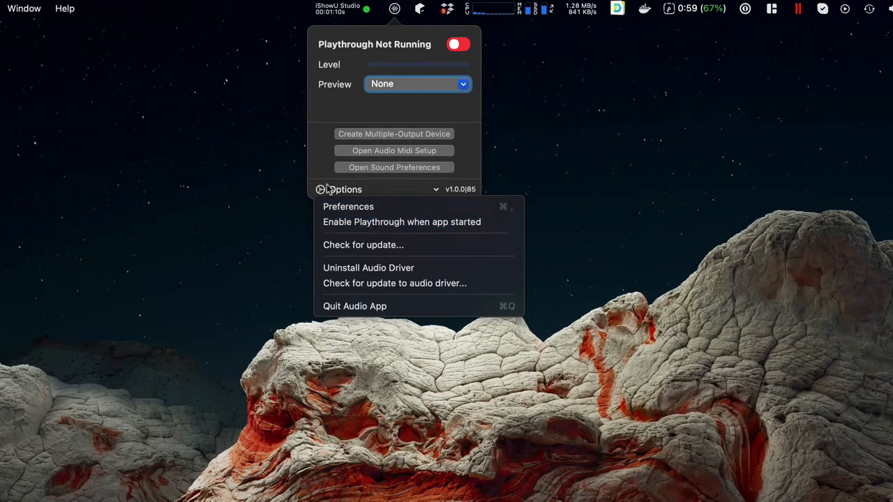
mouse_move(390, 246)
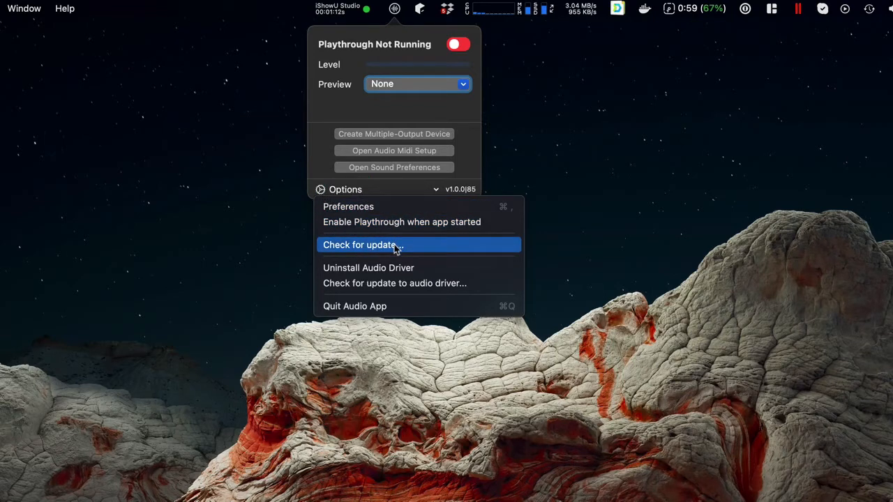
Check for an app update, install the 1.0.1 update and relaunch SWB Audio.
left_click(359, 246)
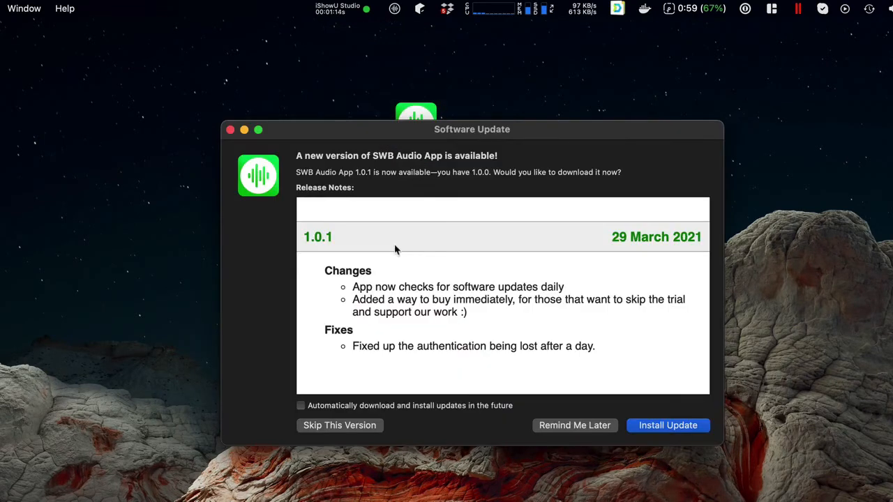
mouse_move(390, 117)
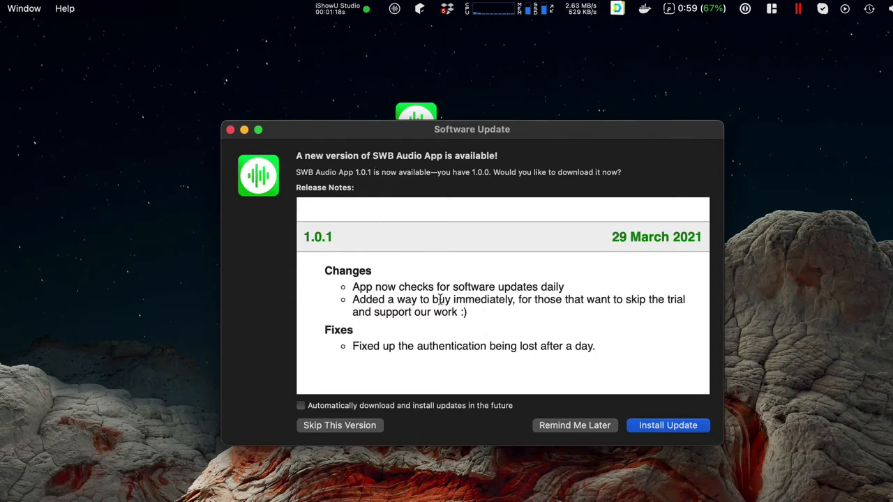
left_click(666, 424)
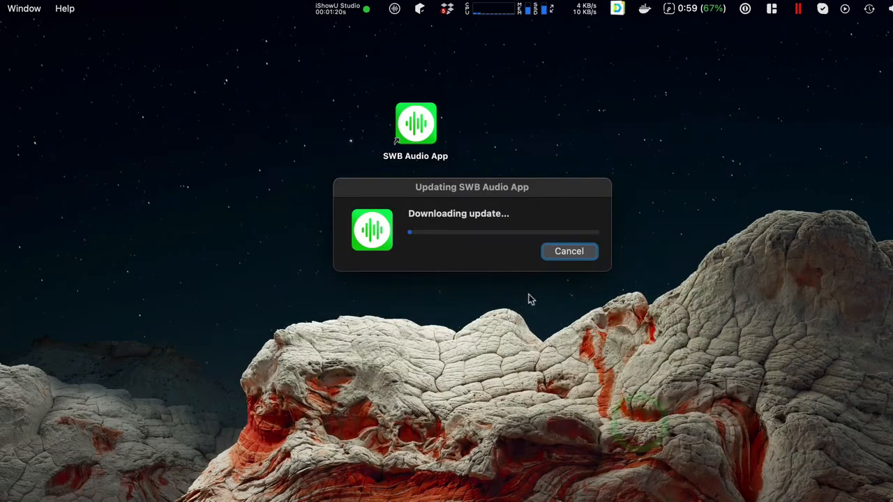
mouse_move(516, 293)
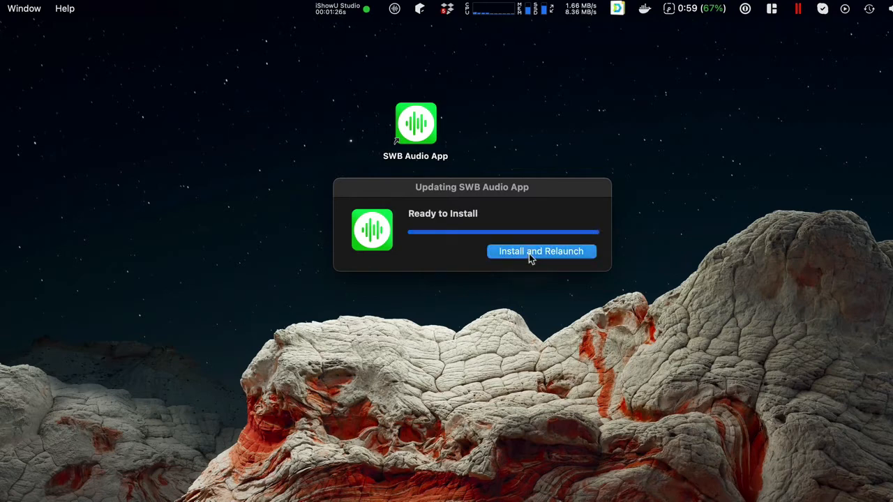
left_click(541, 251)
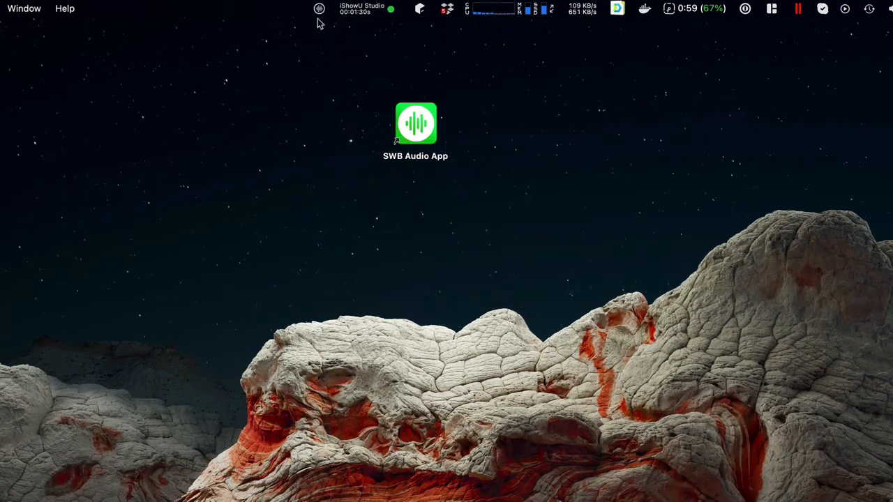
Reopen the panel, confirm v1.0.1(110), and expand the Options list again.
left_click(316, 9)
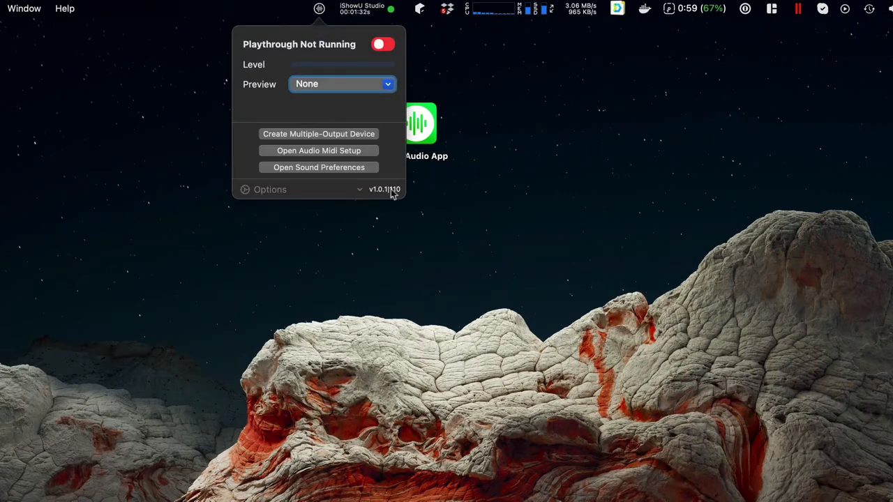
mouse_move(376, 195)
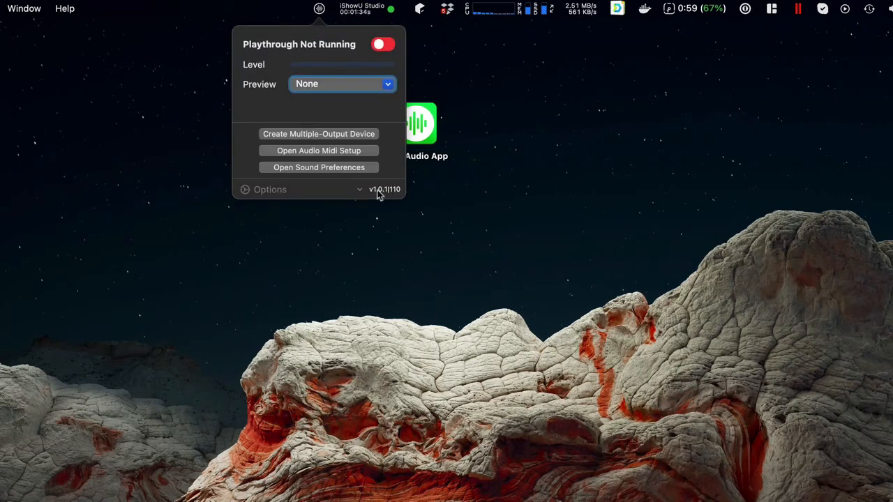
left_click(269, 190)
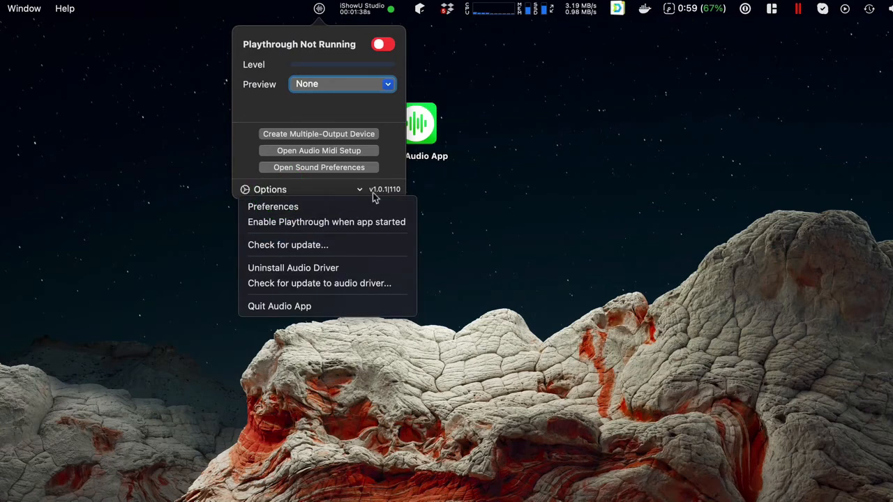
mouse_move(296, 250)
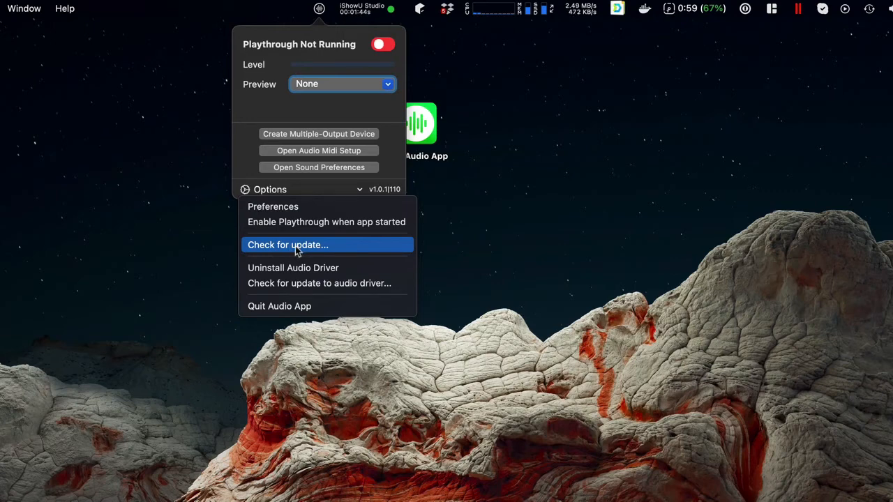
mouse_move(243, 145)
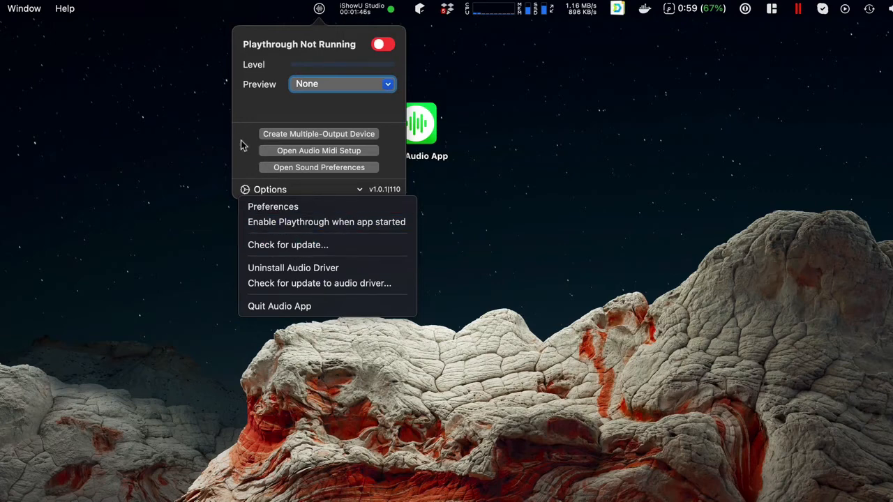
mouse_move(326, 245)
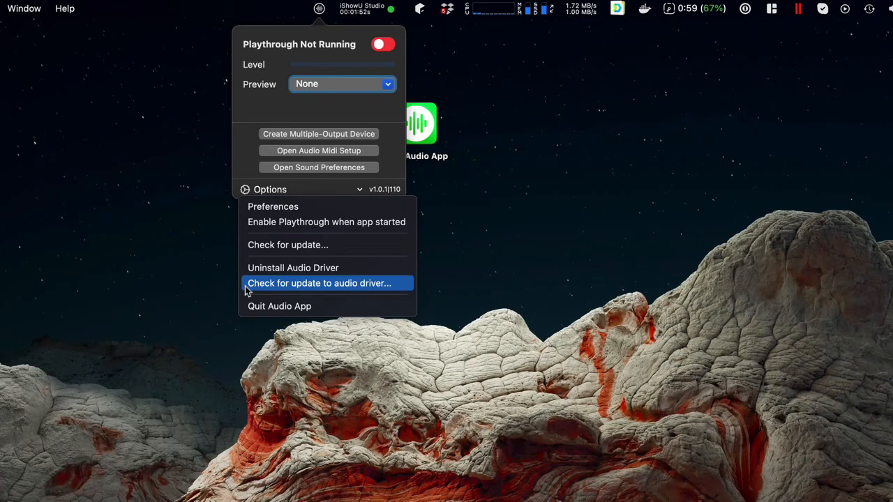
mouse_move(407, 291)
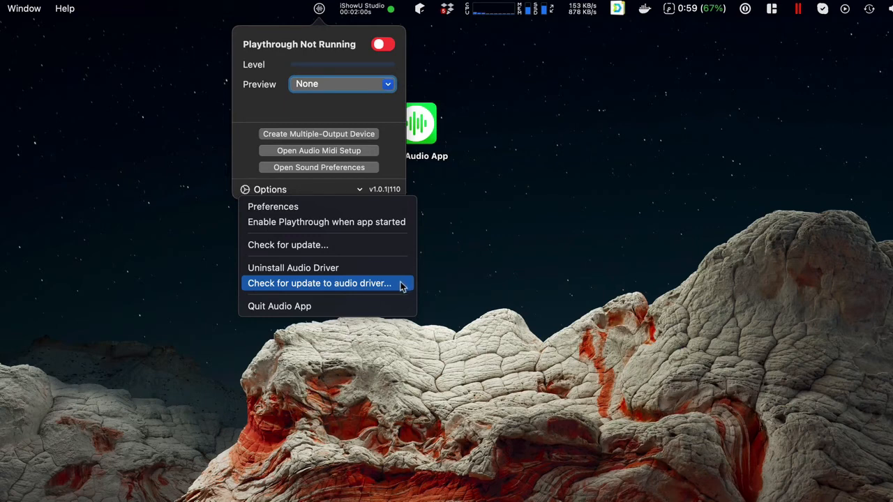
Check the audio driver for updates and dismiss the 'All up to date' message.
left_click(319, 283)
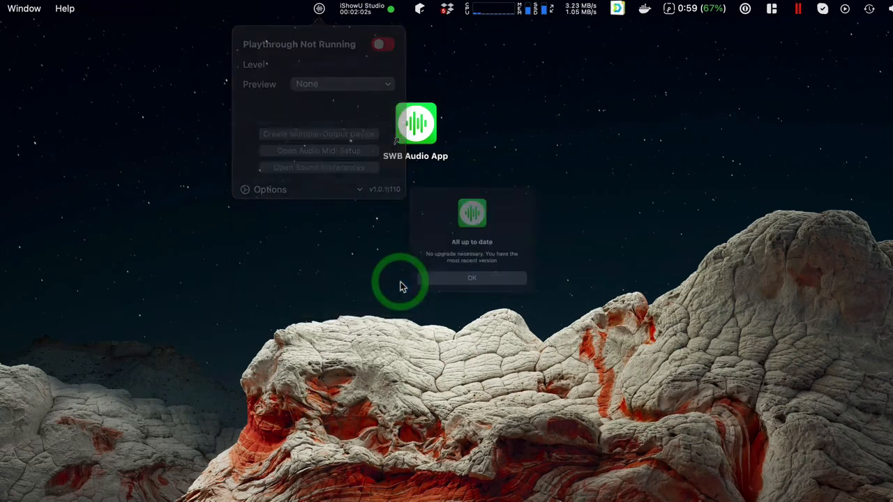
left_click(472, 279)
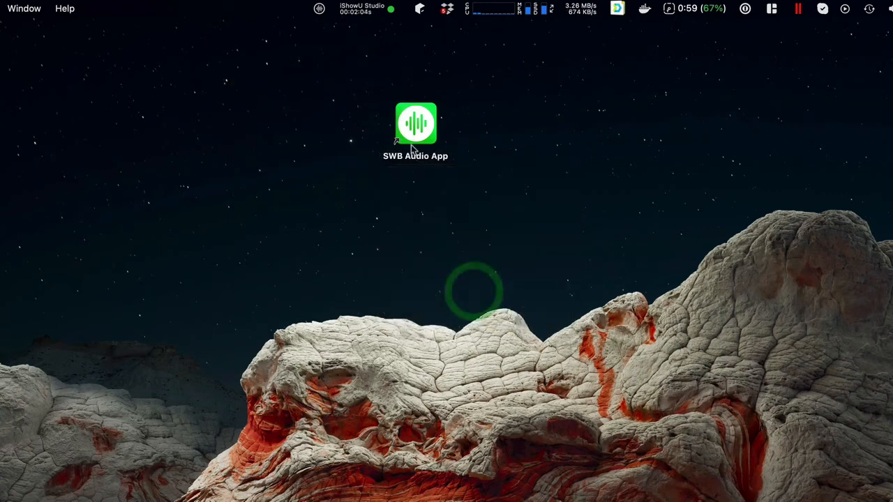